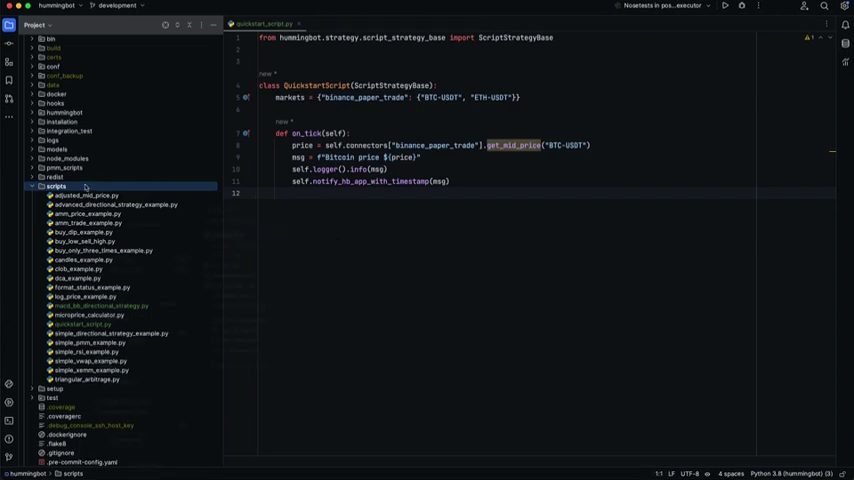
# Step: Create quickstart_script_2.py in the scripts folder and define the QuickstartScript2 config attributes
pyautogui.rightClick(56, 186)
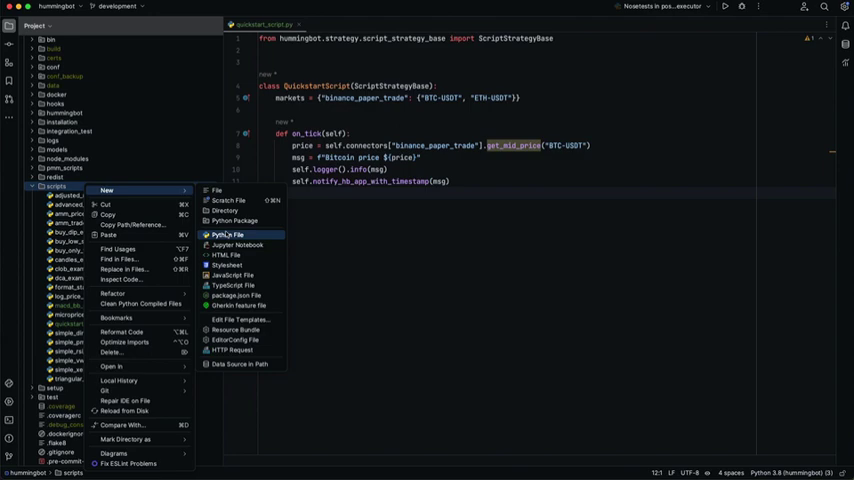
pyautogui.click(228, 234)
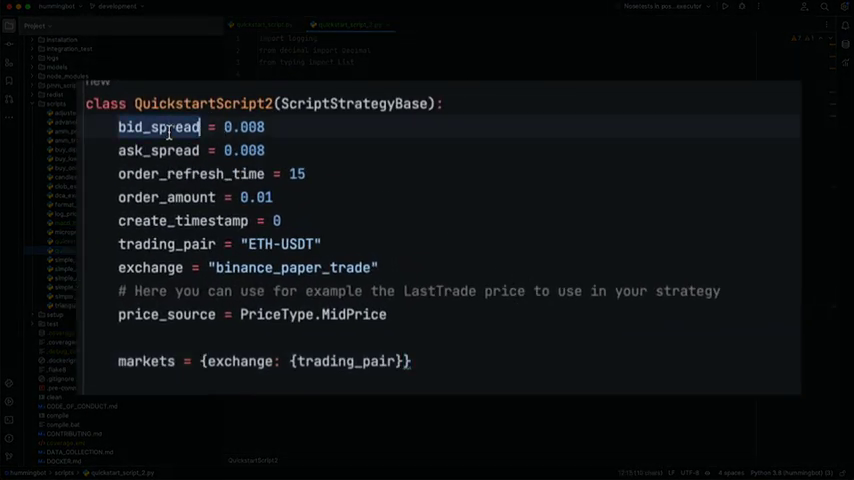
pyautogui.click(158, 172)
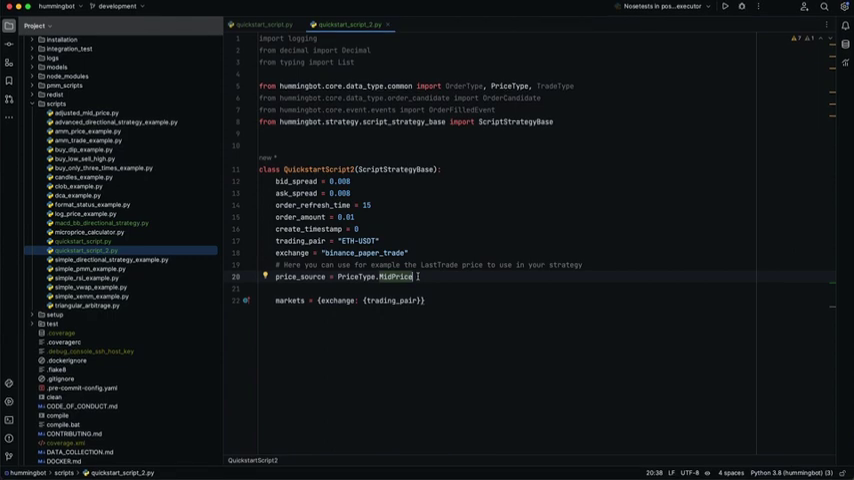
# Step: Replace the price source value with PriceType.MidPrice from the completion list
pyautogui.press('Backspace')
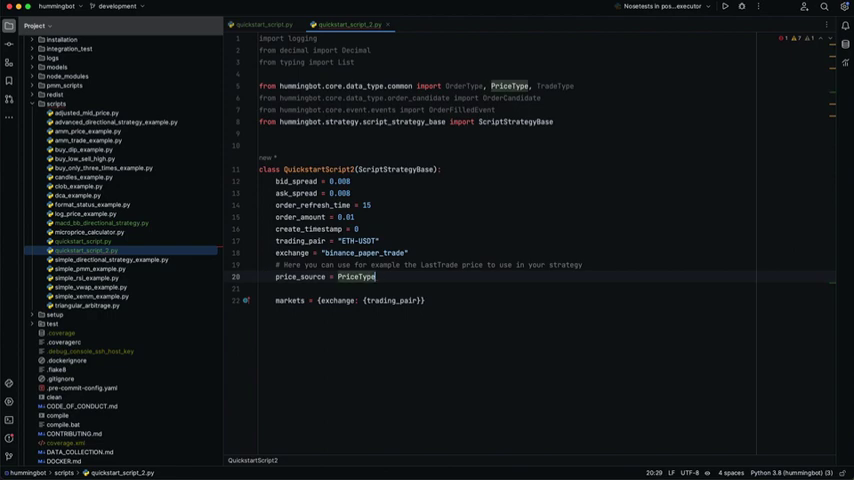
pyautogui.write('.')
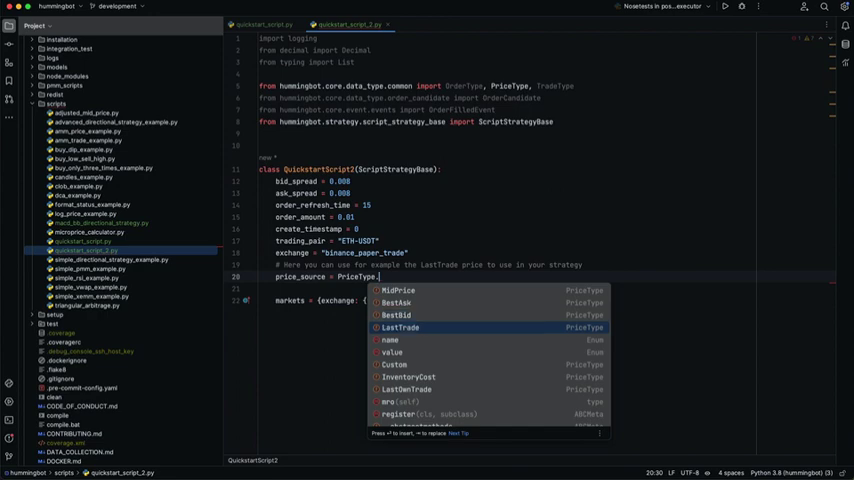
pyautogui.click(398, 290)
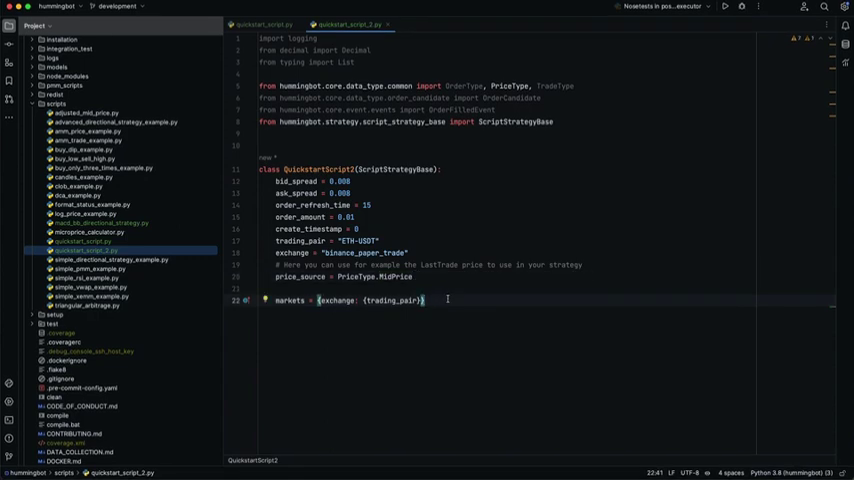
pyautogui.press('Enter')
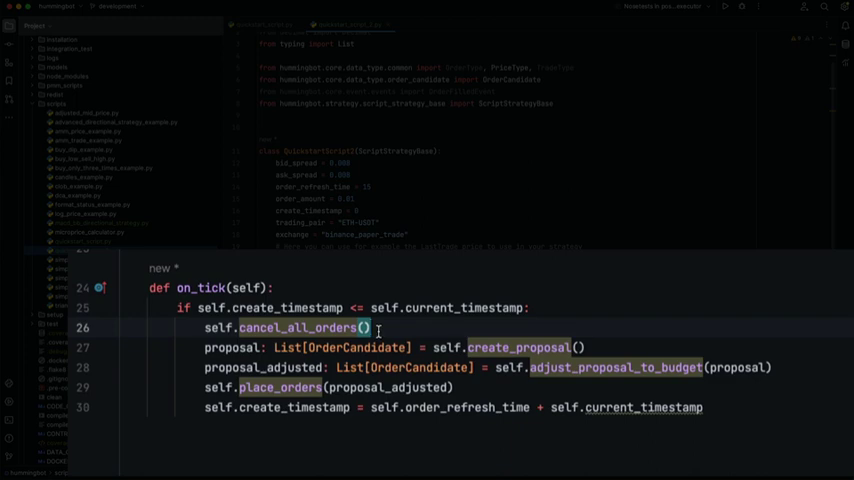
pyautogui.moveTo(440, 332)
pyautogui.write('self.cancel(self.exchange, order.trading_pair, order.client_order_id)')
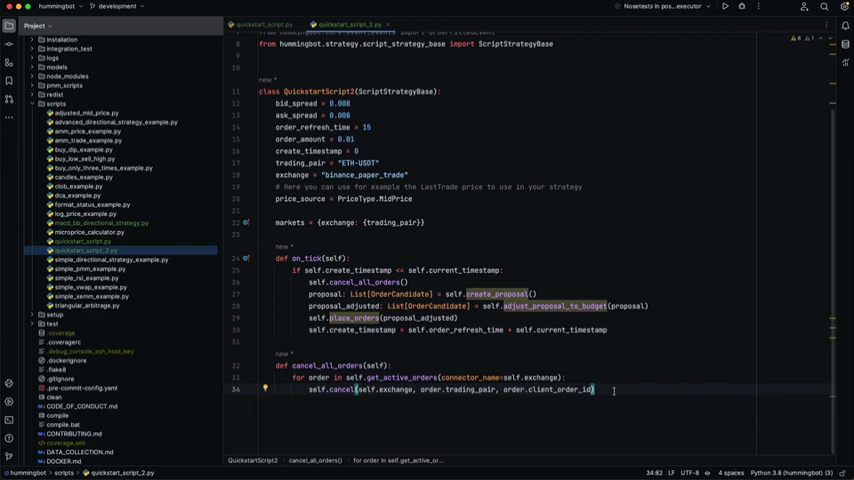
pyautogui.press('Enter')
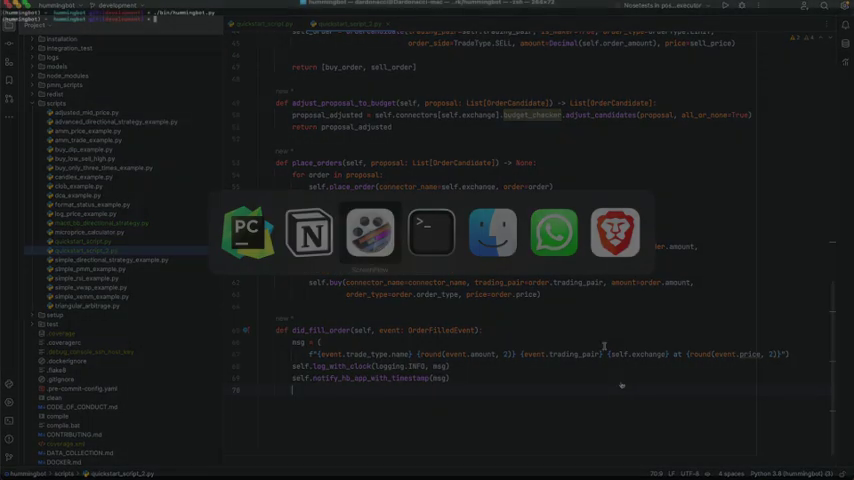
# Step: Launch Hummingbot in Terminal and start quickstart_script_2 so ETH-USDT orders appear in the logs
pyautogui.click(432, 232)
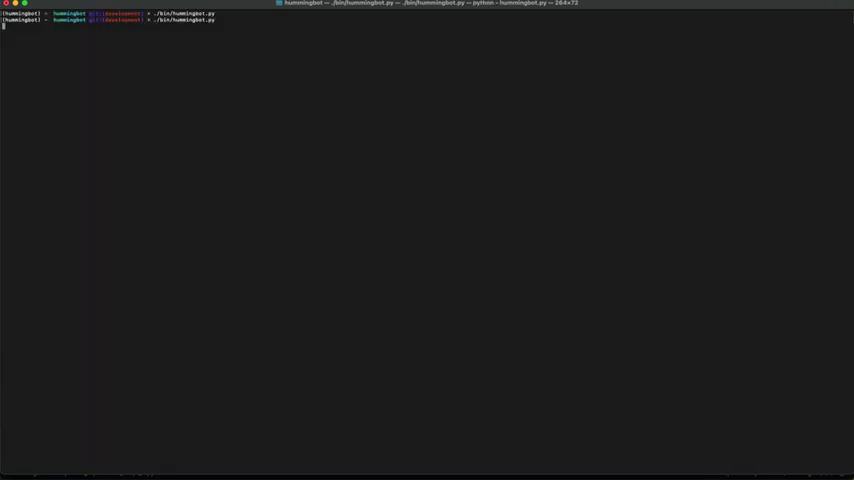
pyautogui.press('Return')
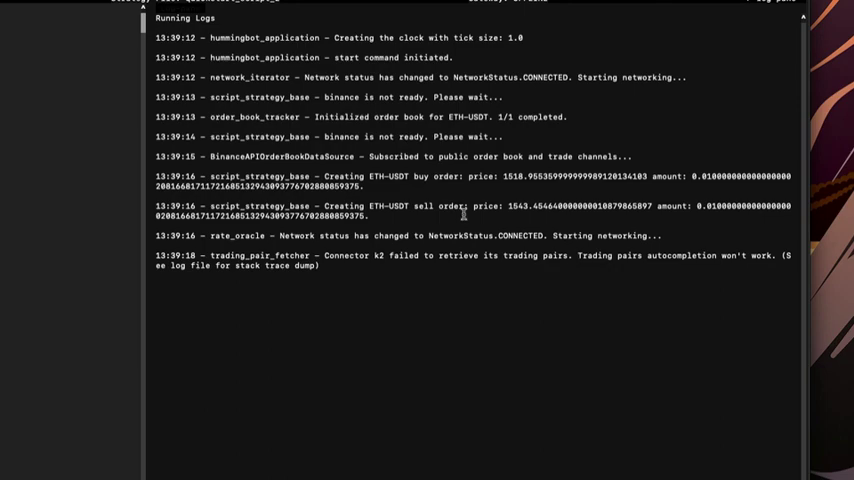
pyautogui.moveTo(460, 212)
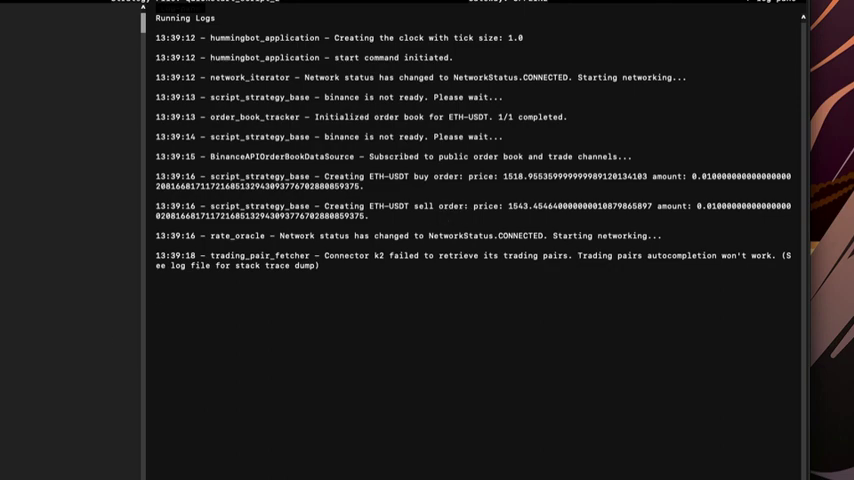